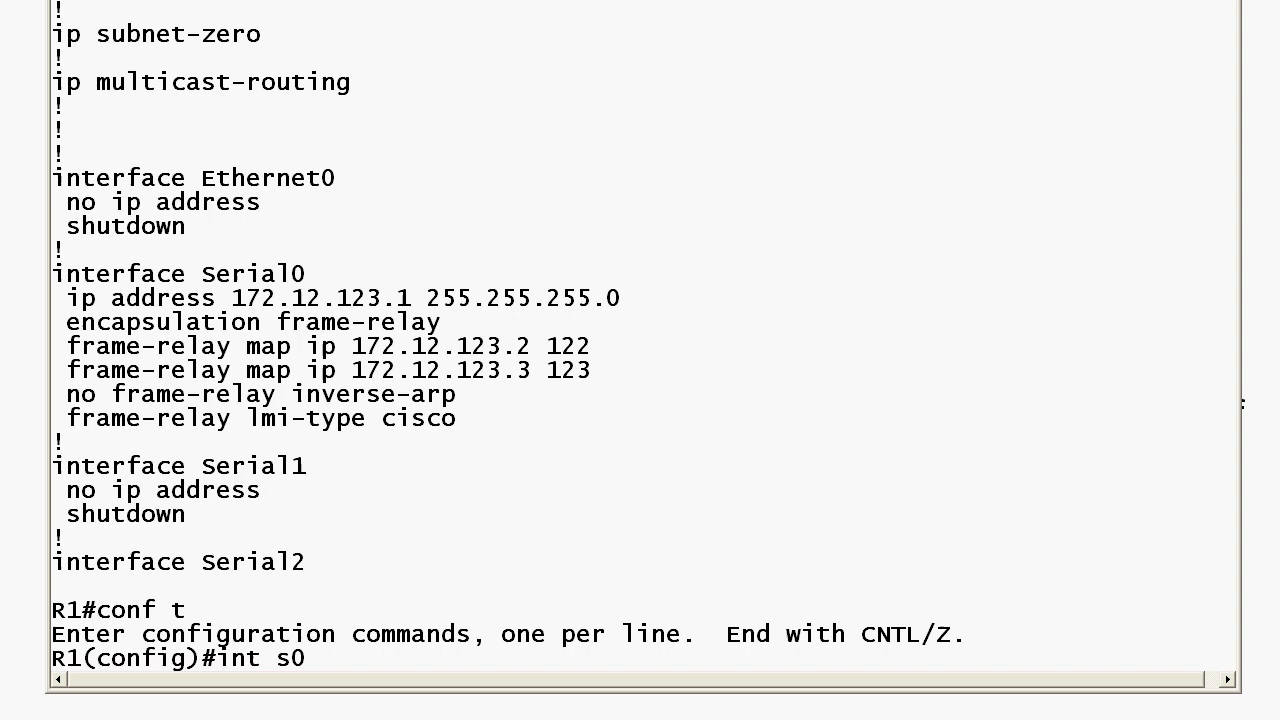
pyautogui.write('frame map')
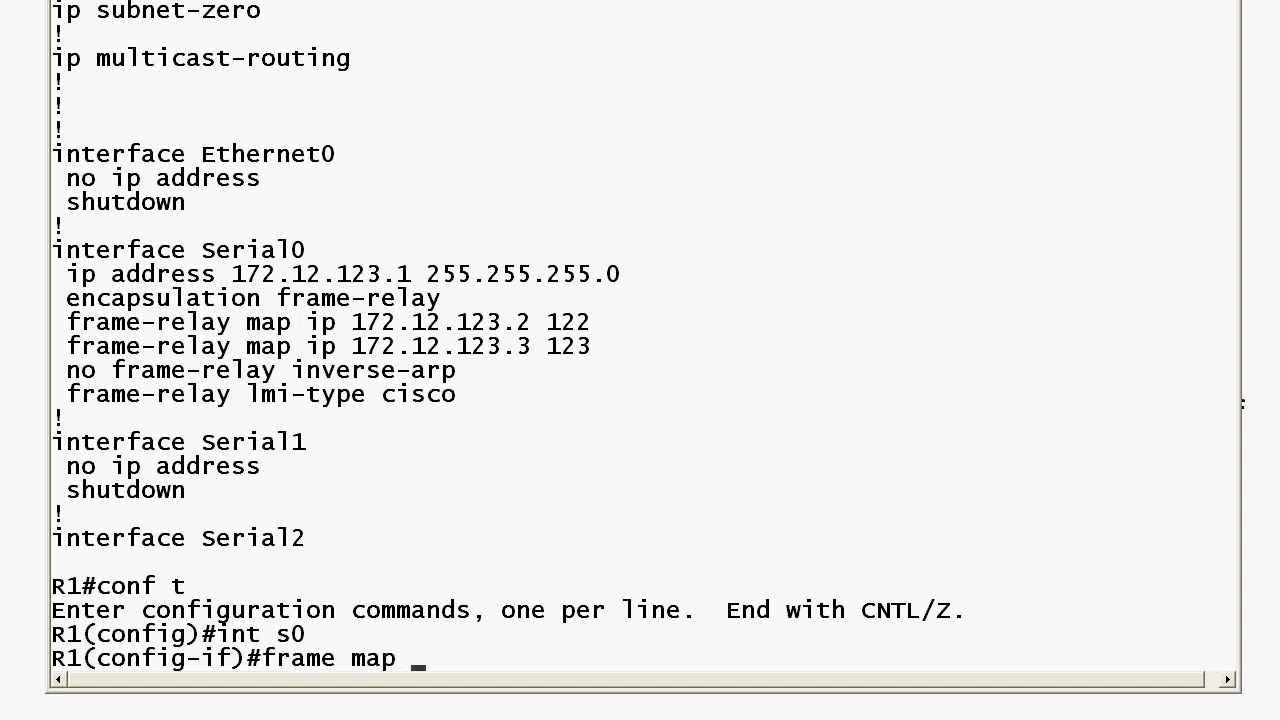
pyautogui.write('?')
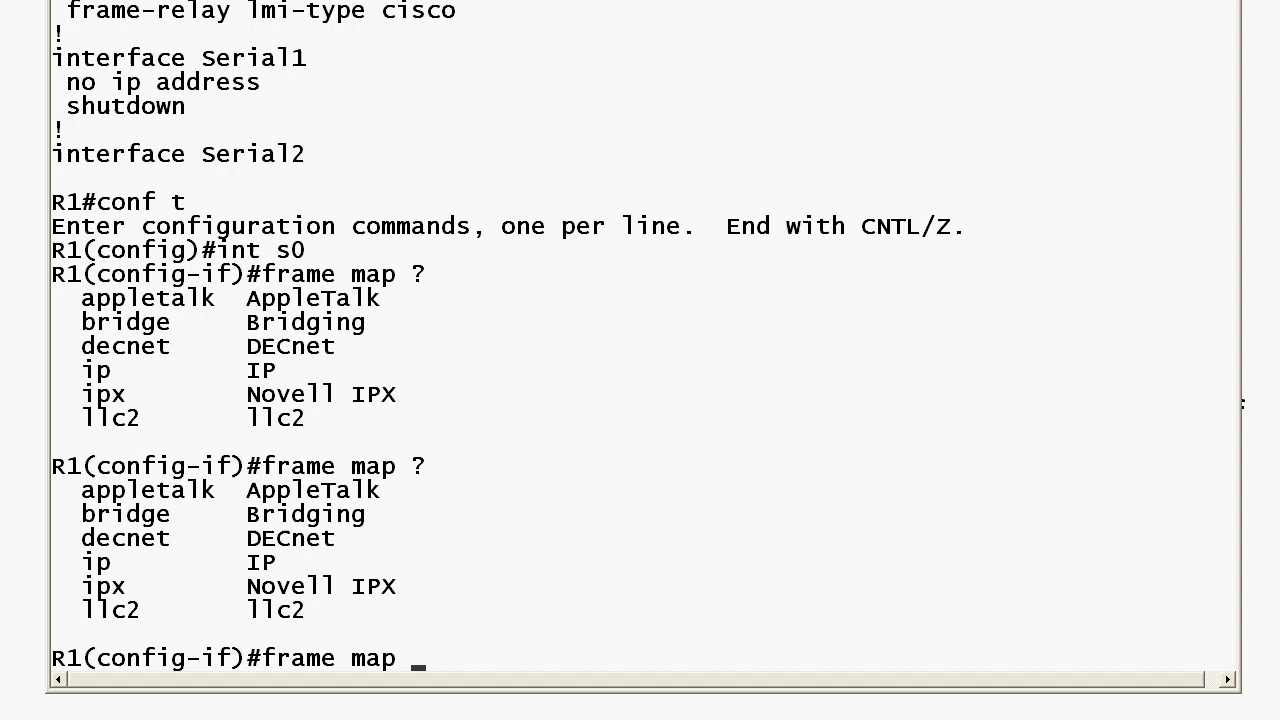
pyautogui.write('ip ?')
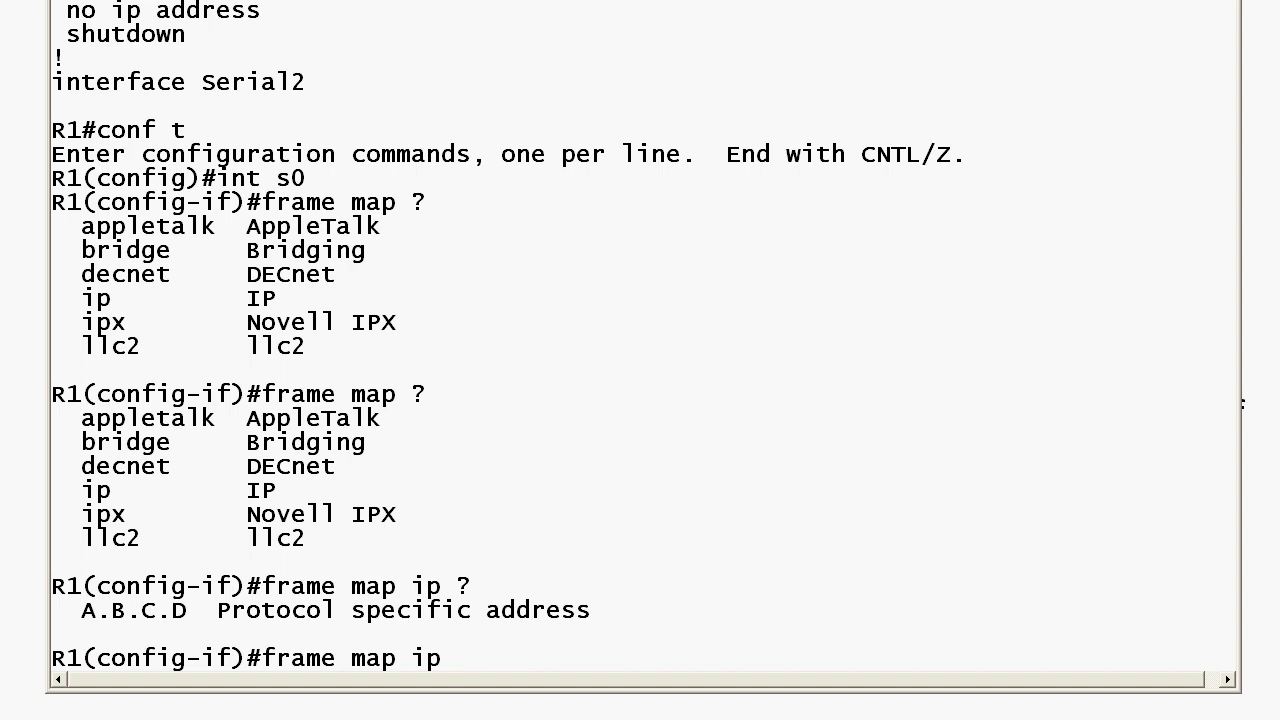
pyautogui.write('172.12.123.2')
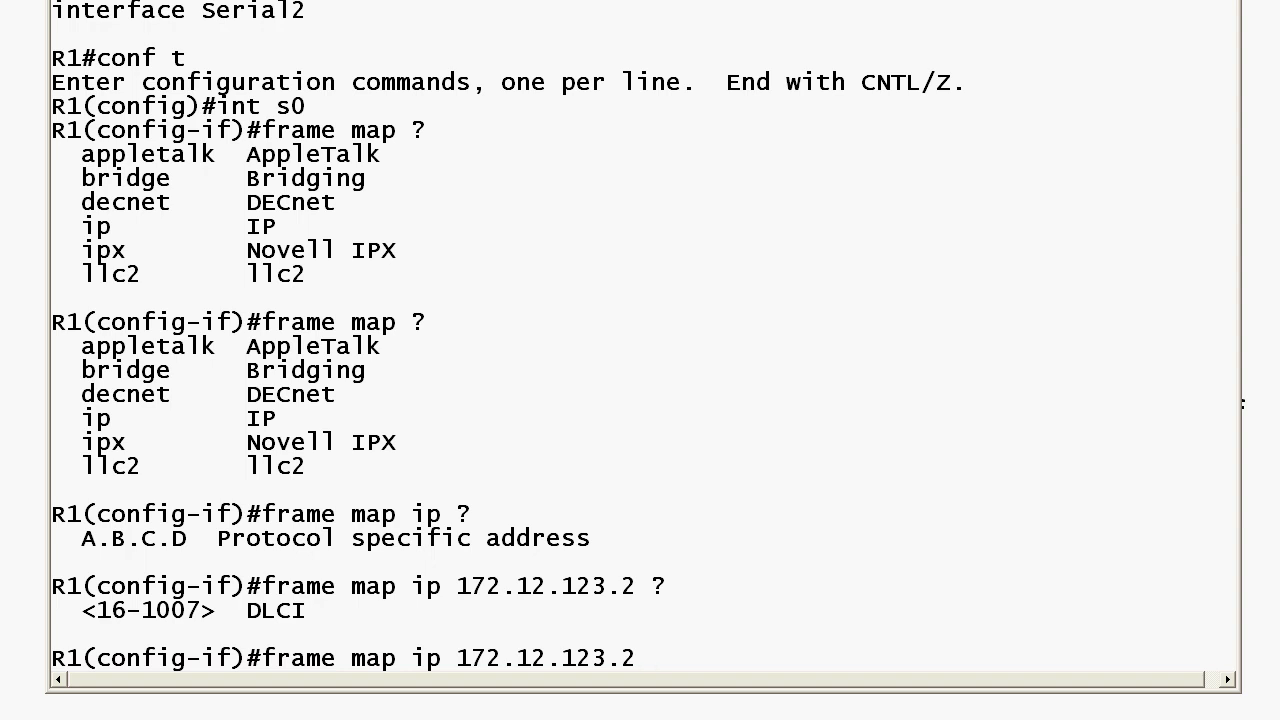
pyautogui.write('122')
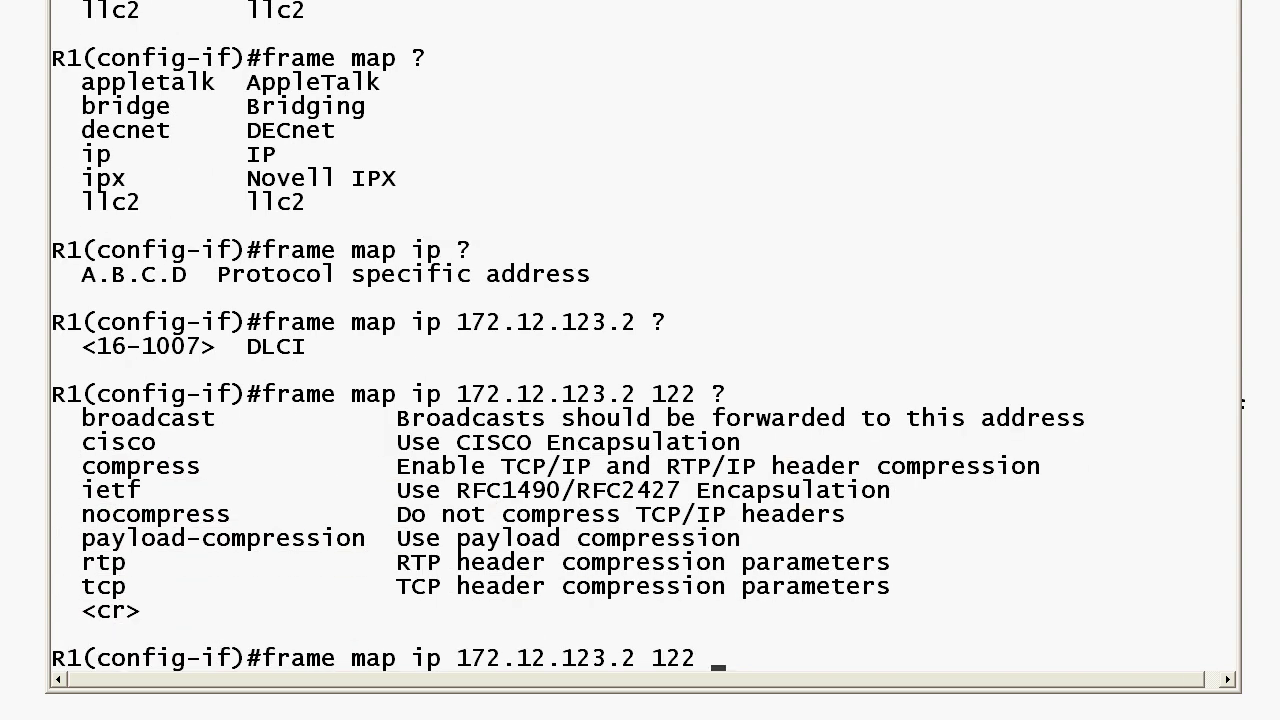
pyautogui.moveTo(100, 628)
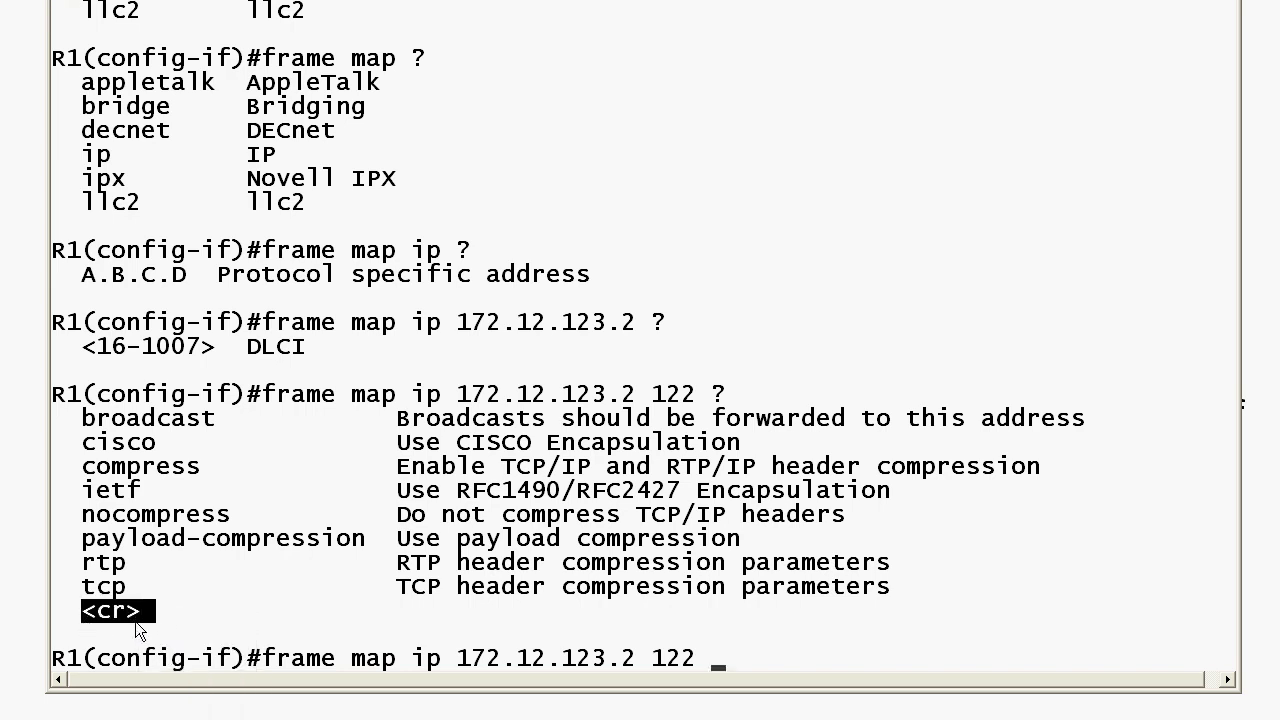
pyautogui.moveTo(128, 642)
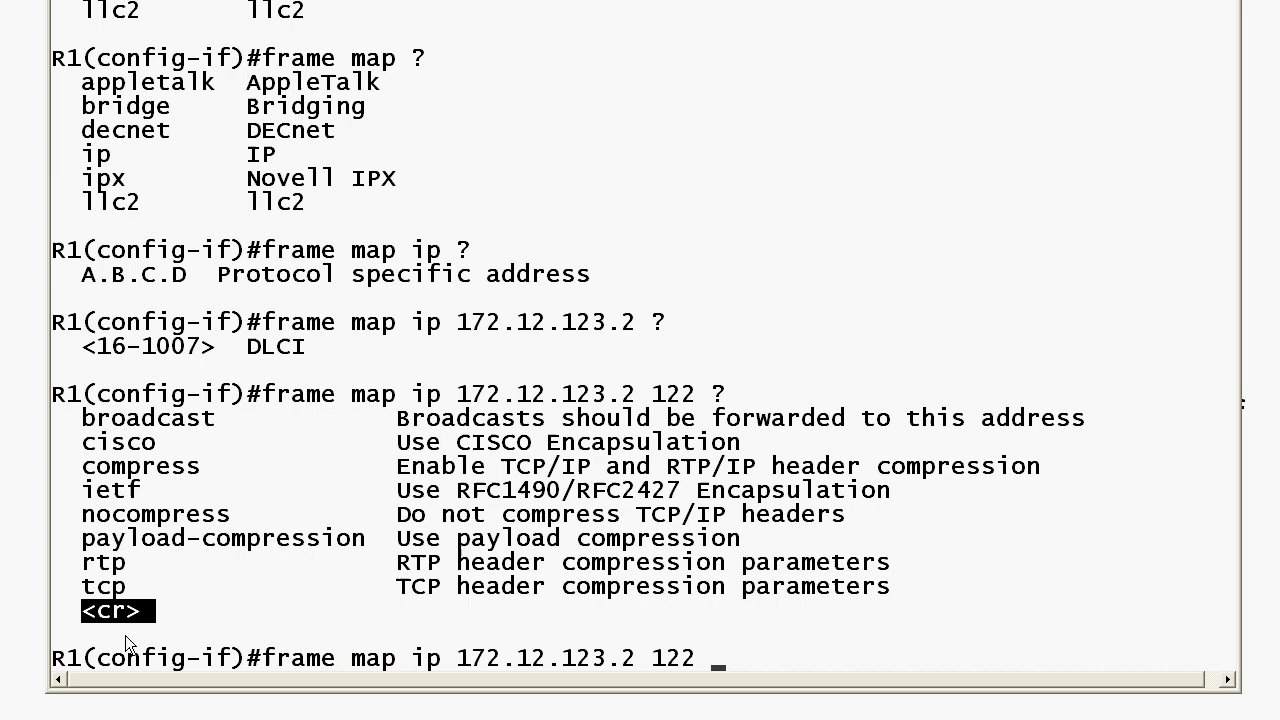
pyautogui.moveTo(450, 684)
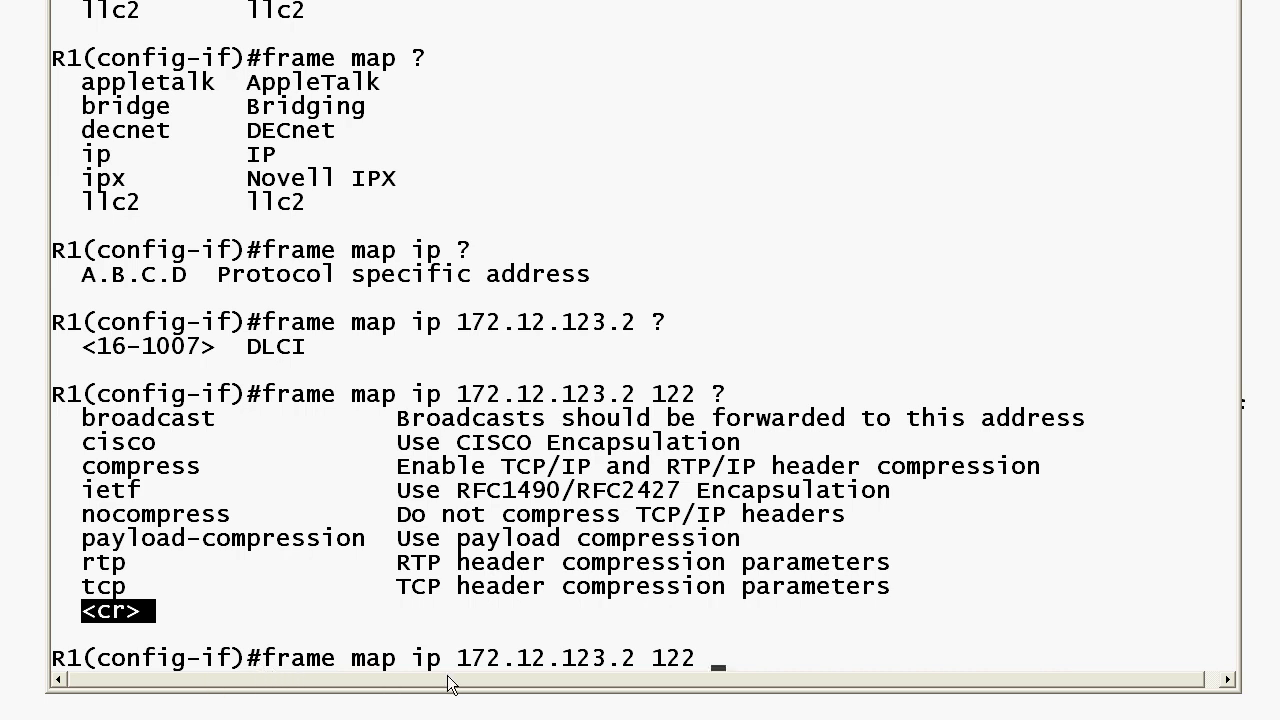
pyautogui.moveTo(676, 696)
pyautogui.write('show frame map')
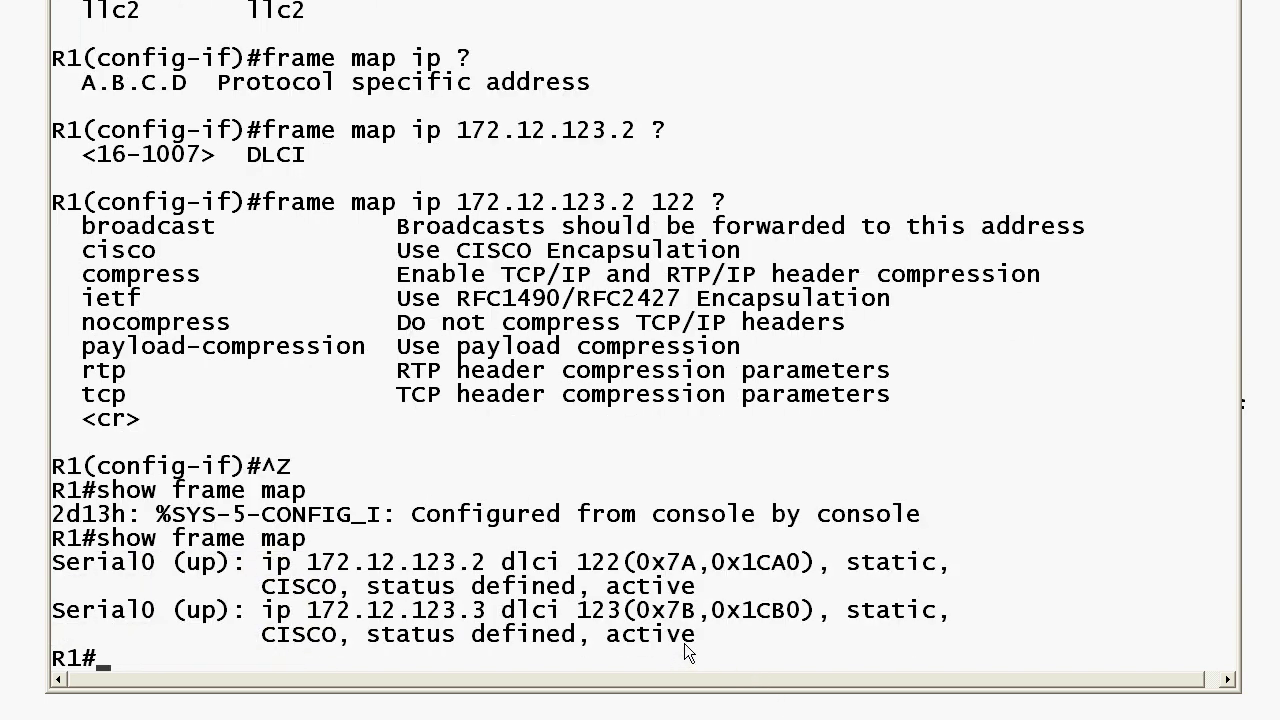
pyautogui.moveTo(670, 612)
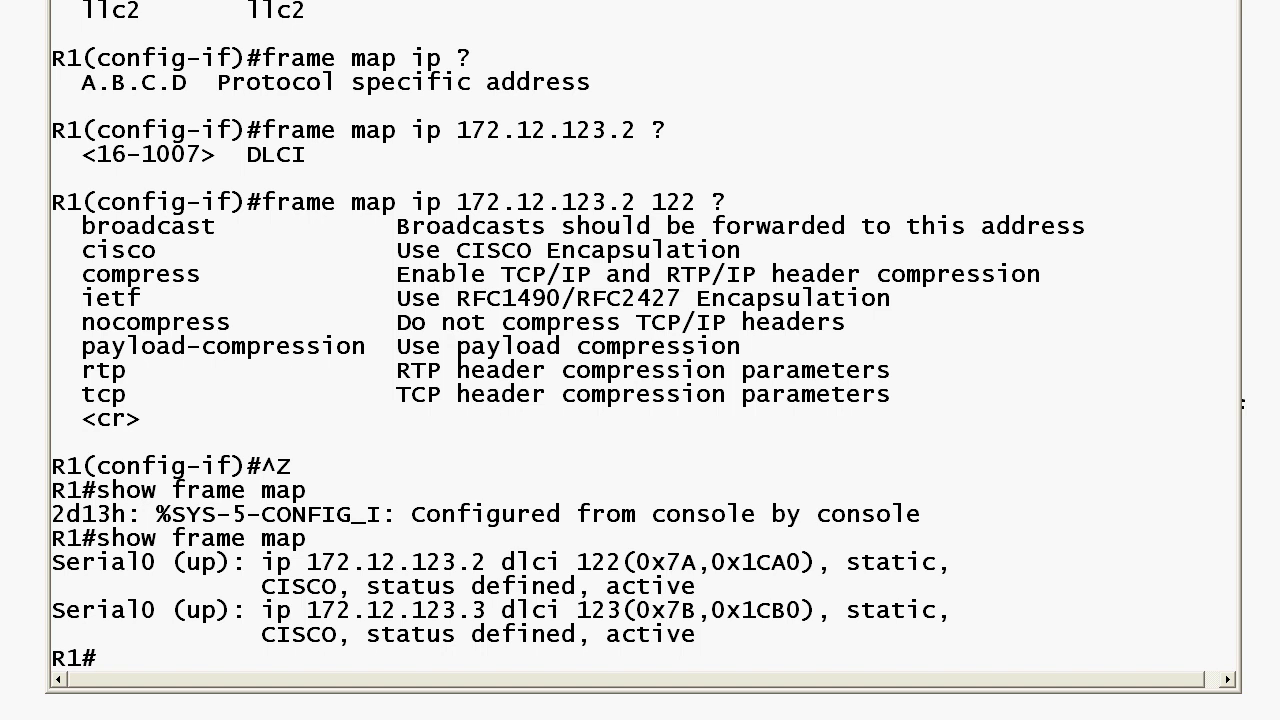
pyautogui.write('ping 172.12.123.2')
pyautogui.write('ping 172.12.123.3')
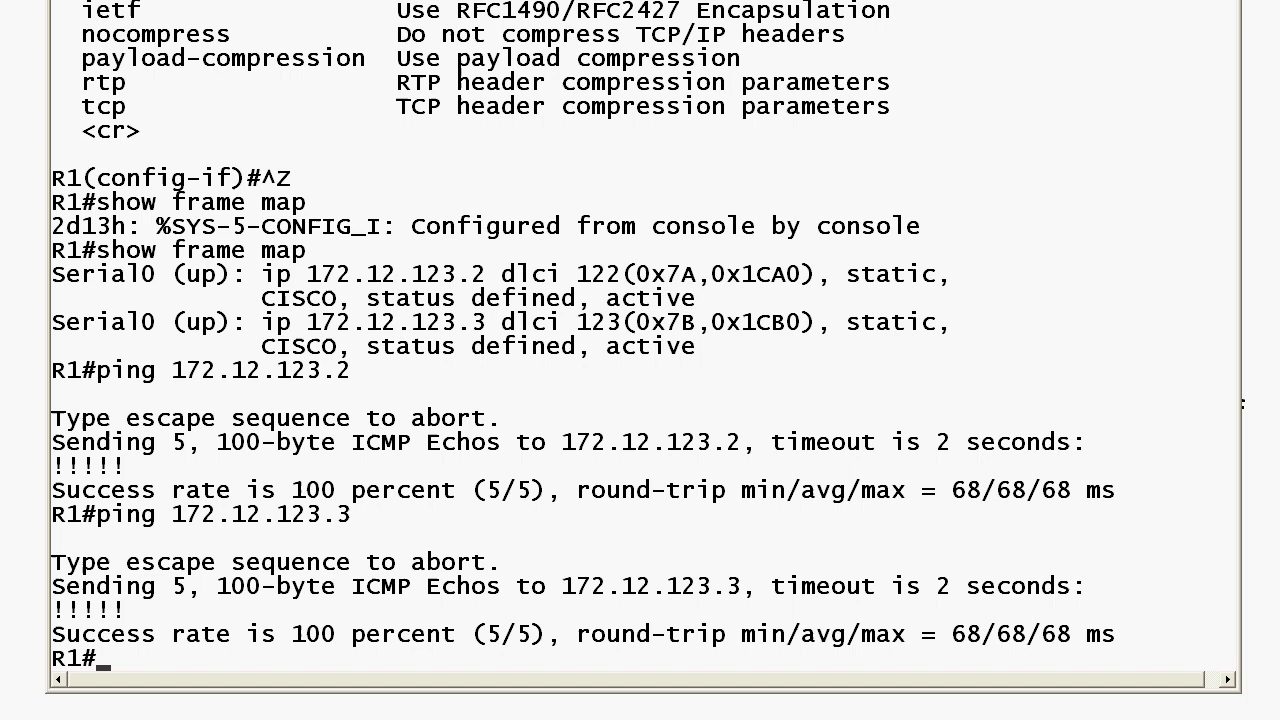
pyautogui.write('s')
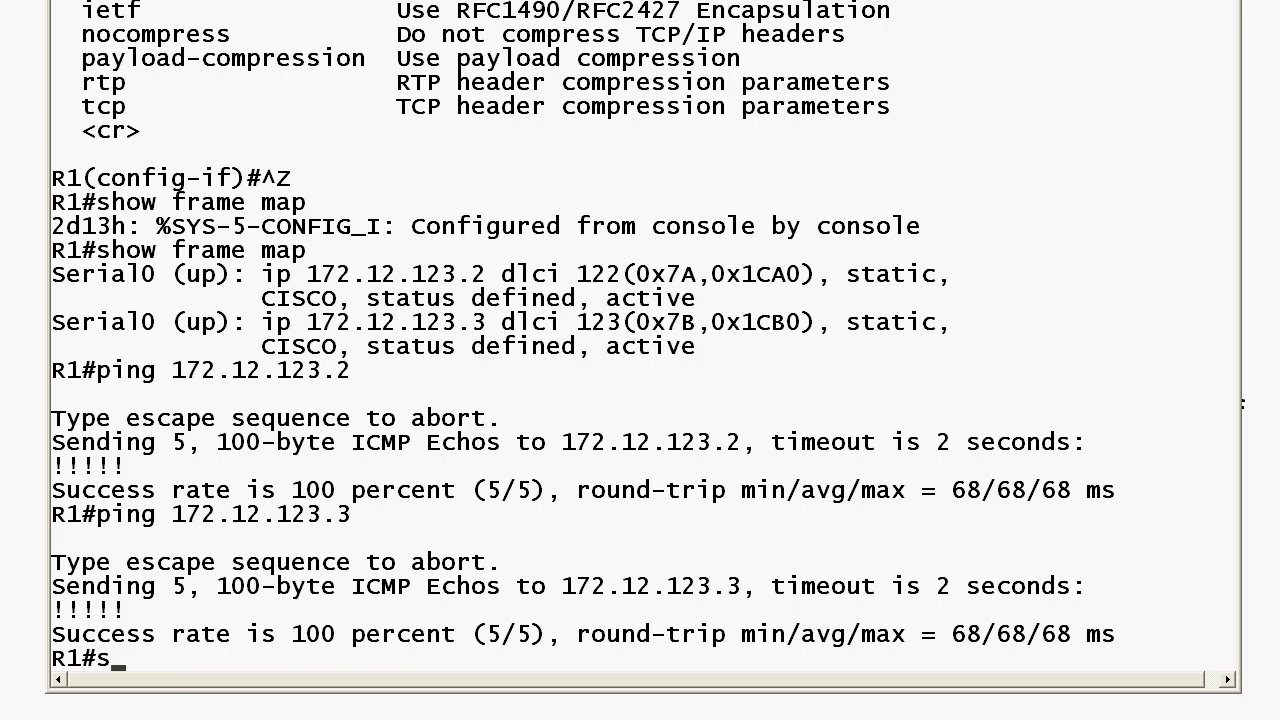
pyautogui.write('conf t')
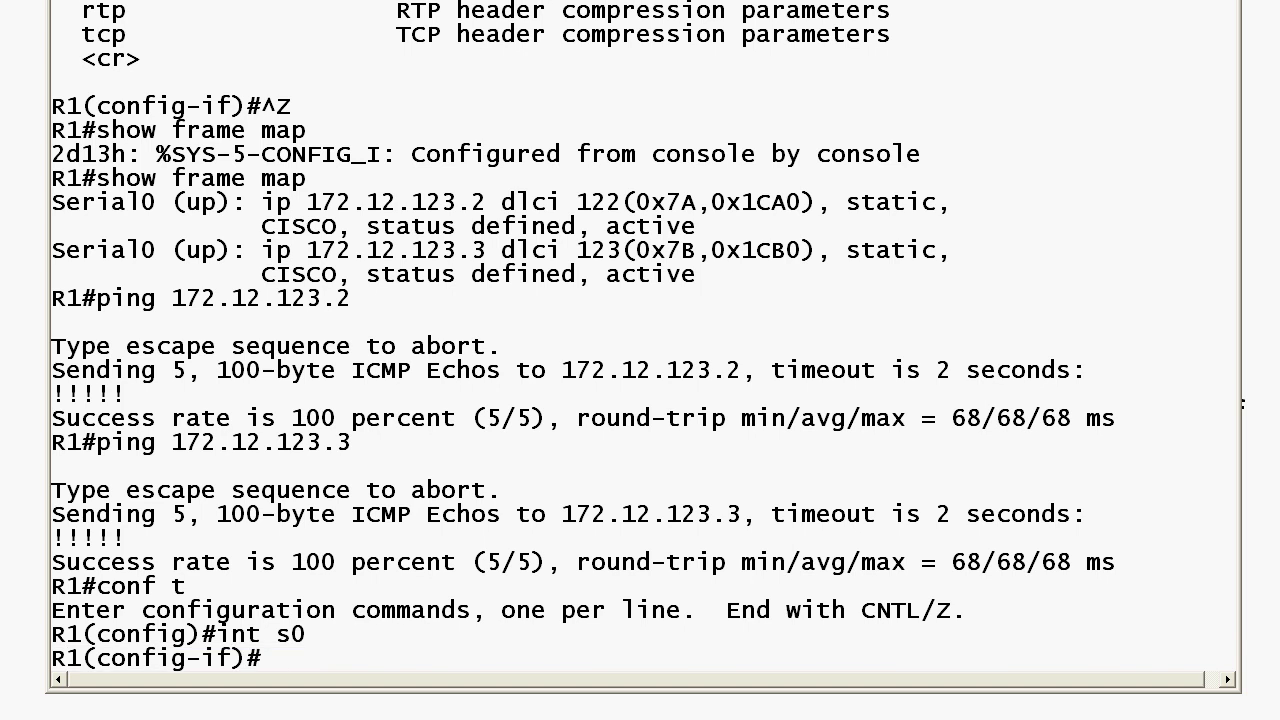
pyautogui.write('frame a')
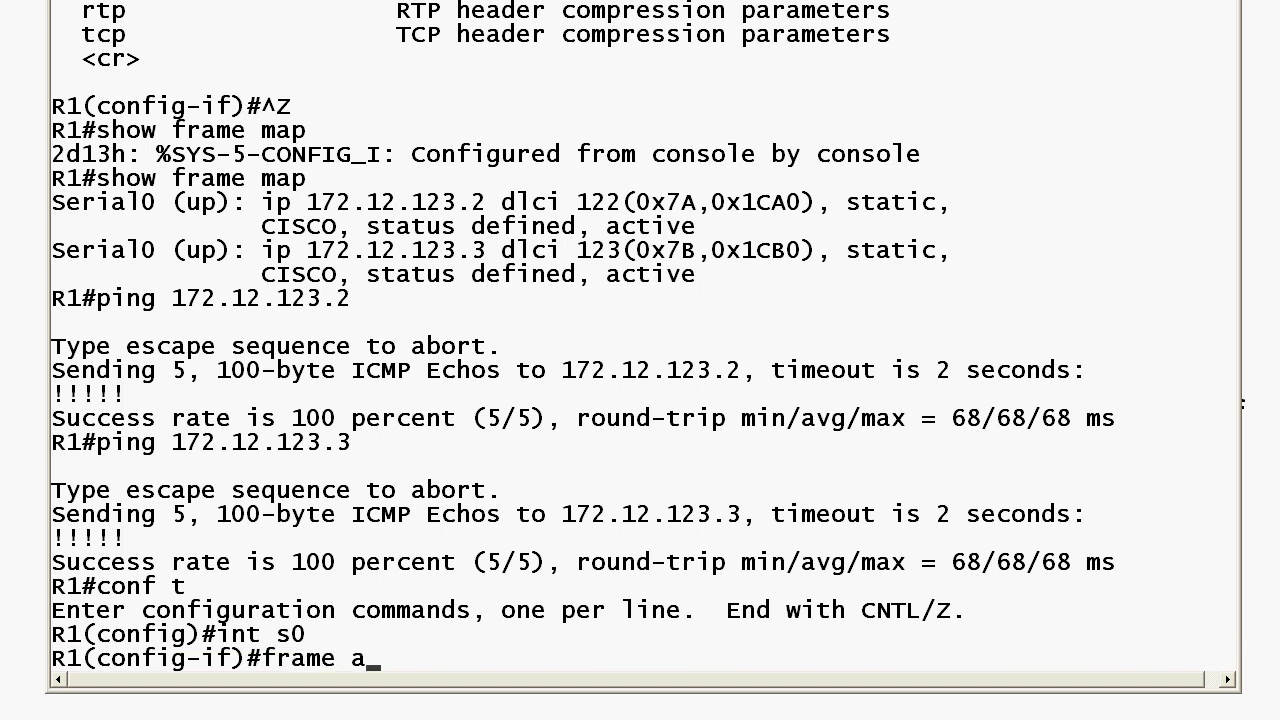
pyautogui.write('map ip 172.12.123.')
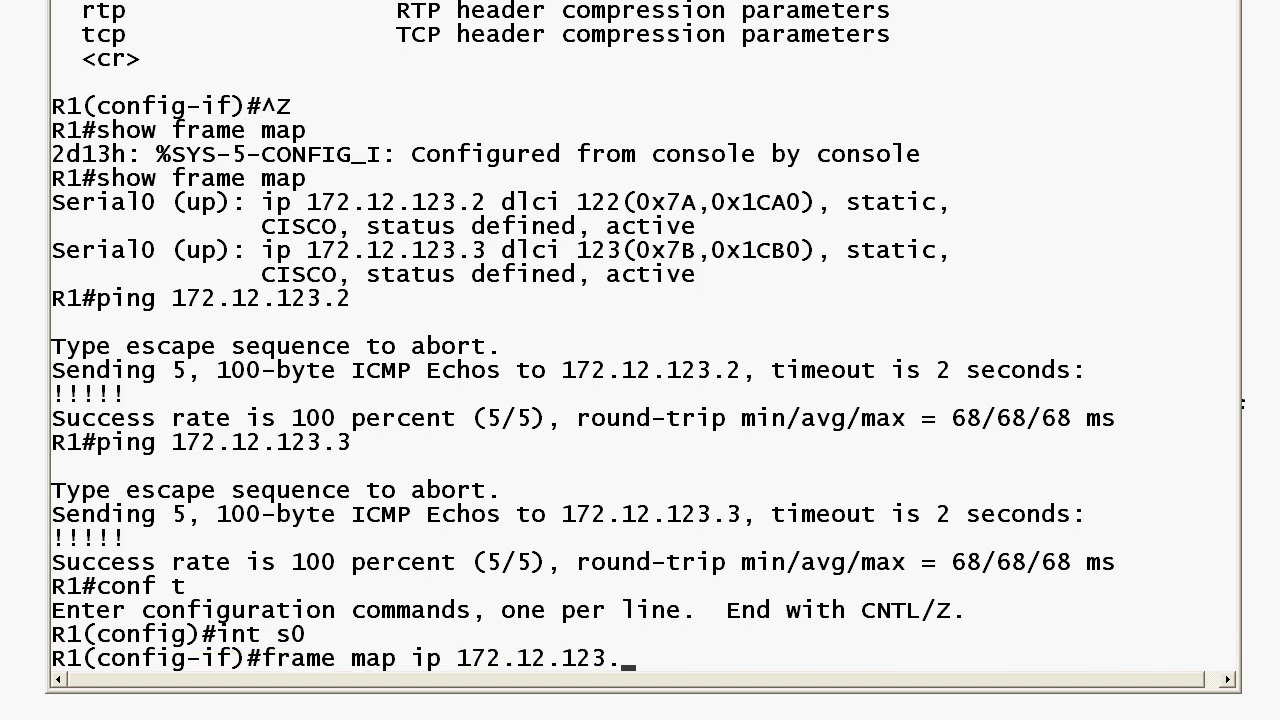
pyautogui.write('2 122 ?')
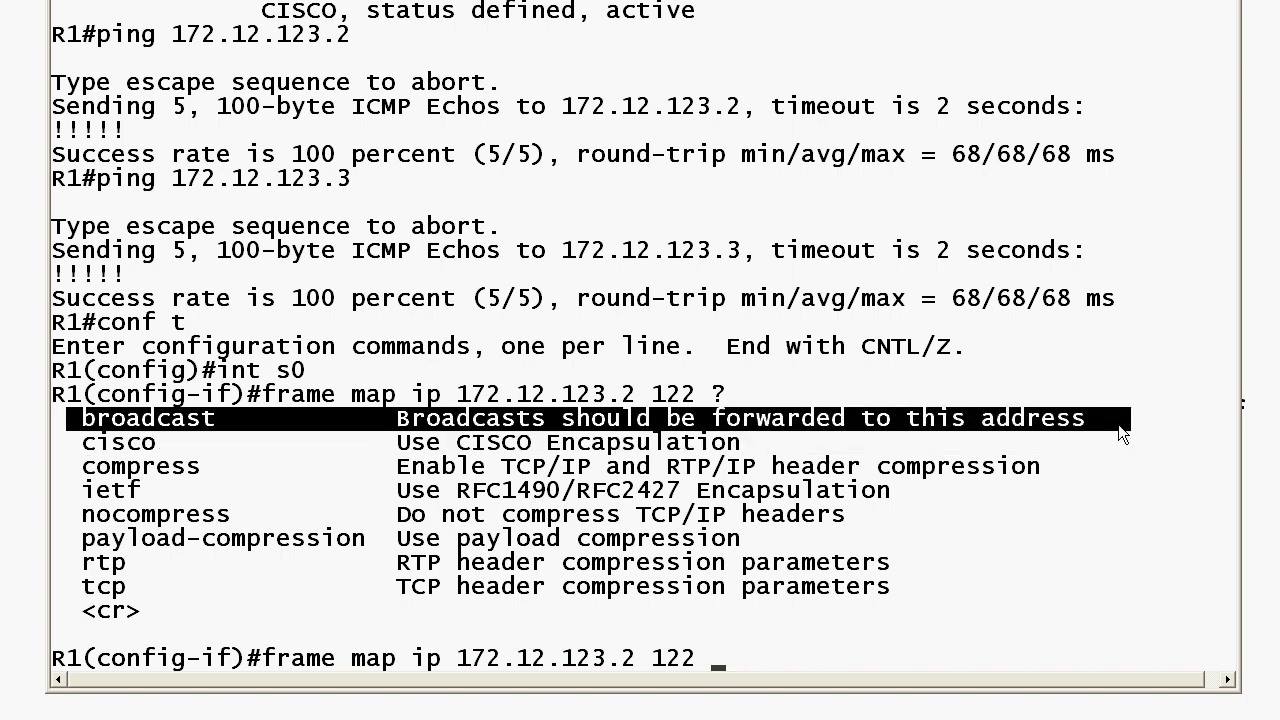
pyautogui.moveTo(1044, 476)
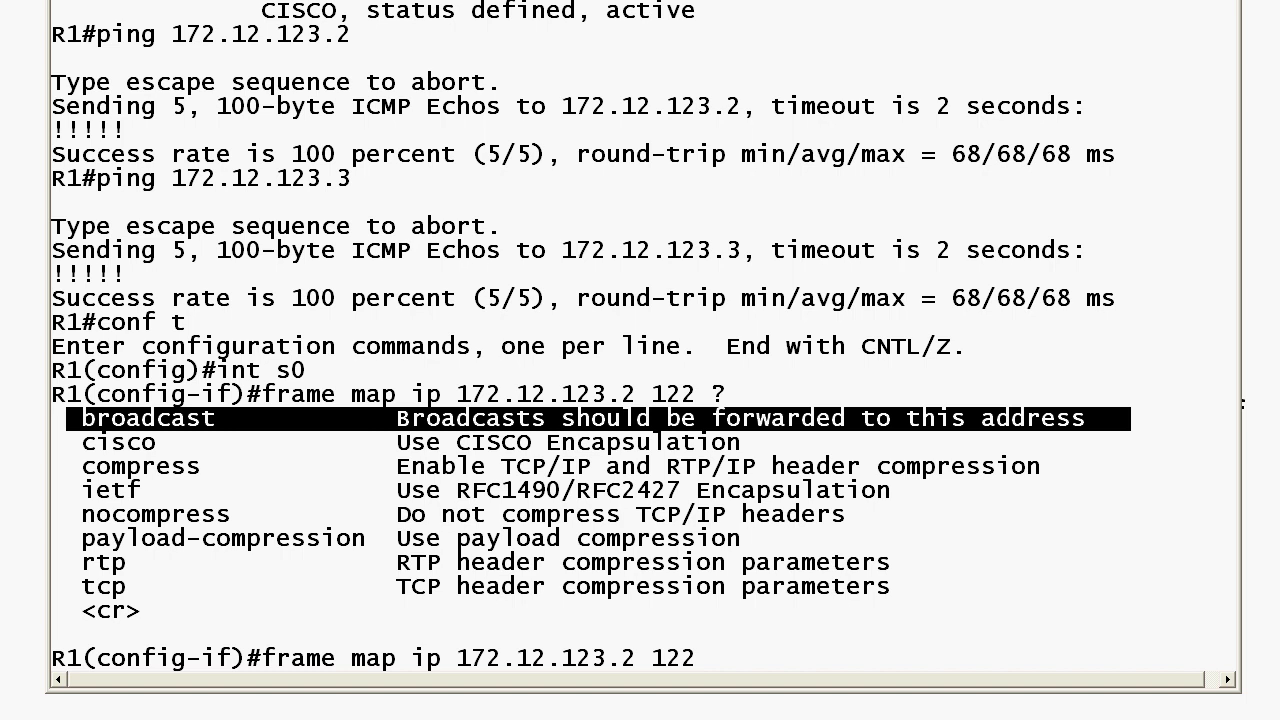
pyautogui.moveTo(284, 696)
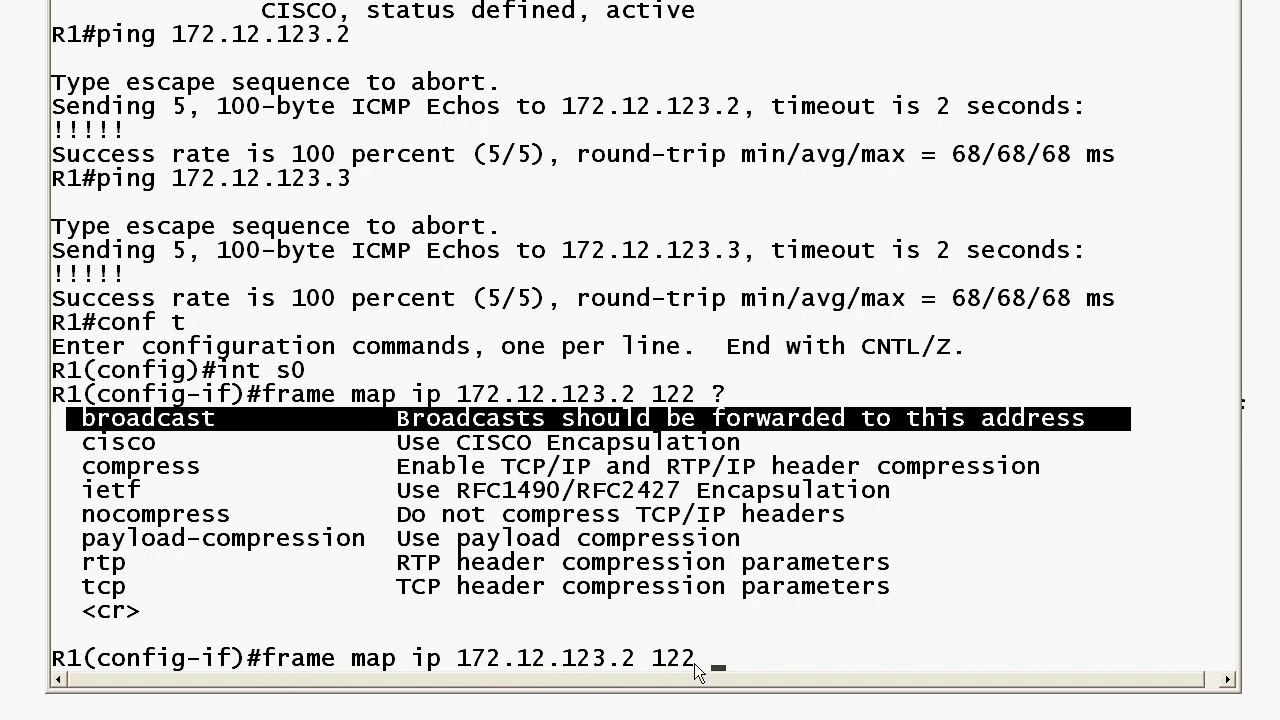
pyautogui.moveTo(696, 670)
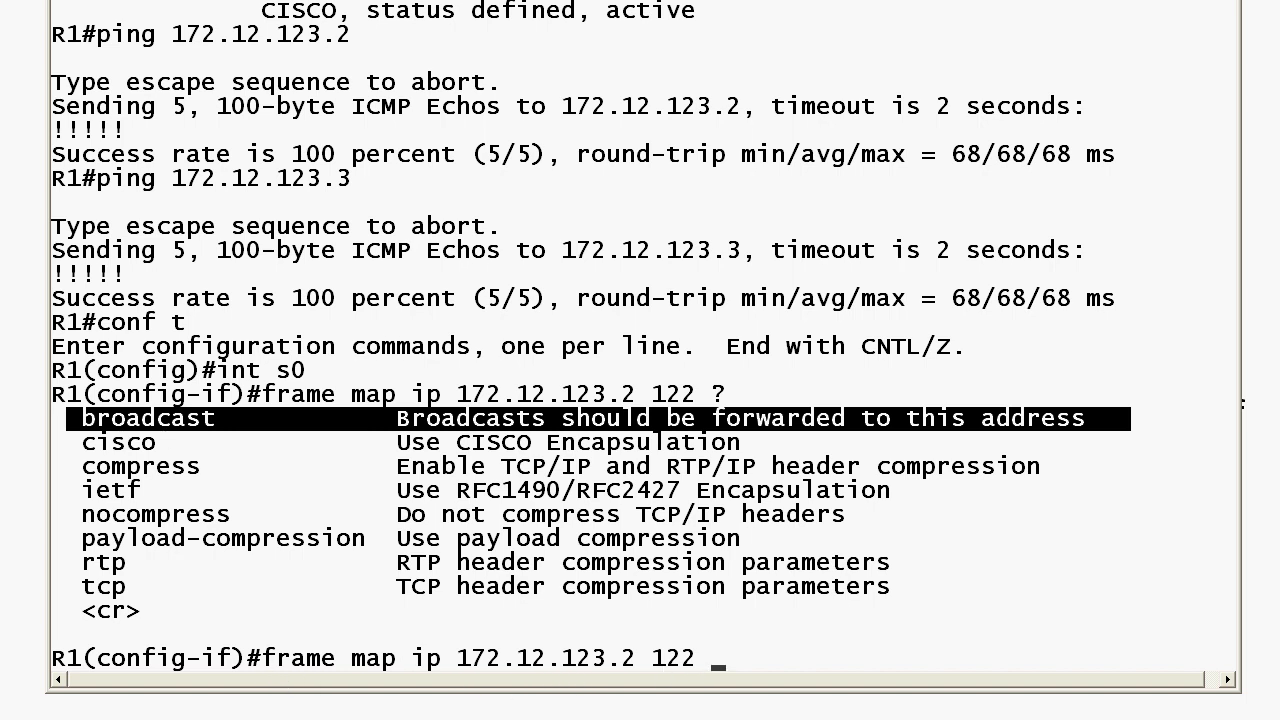